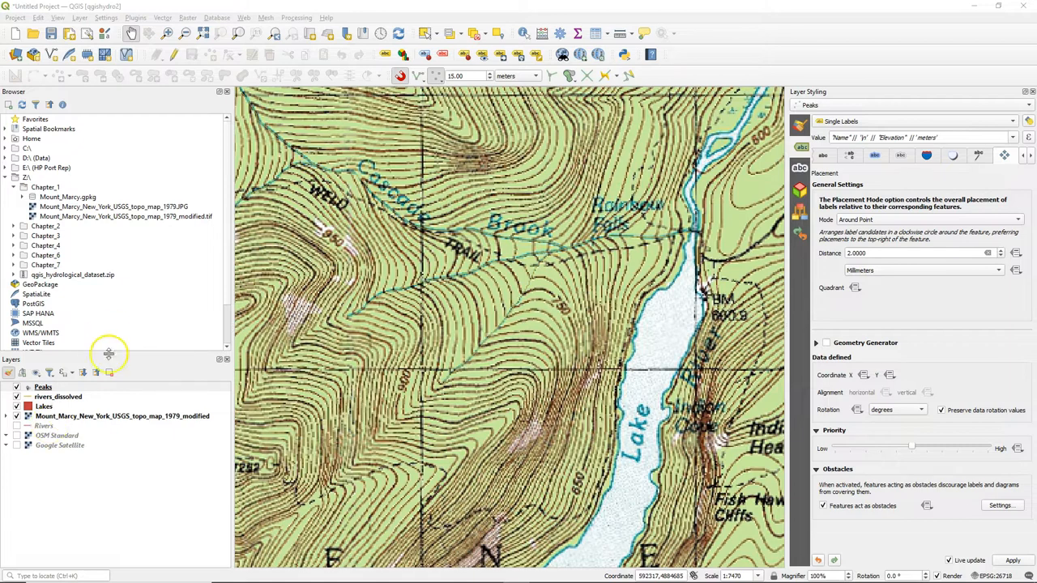
- Select the rivers_dissolved layer and show its line symbol settings in Symbology
left_click(58, 396)
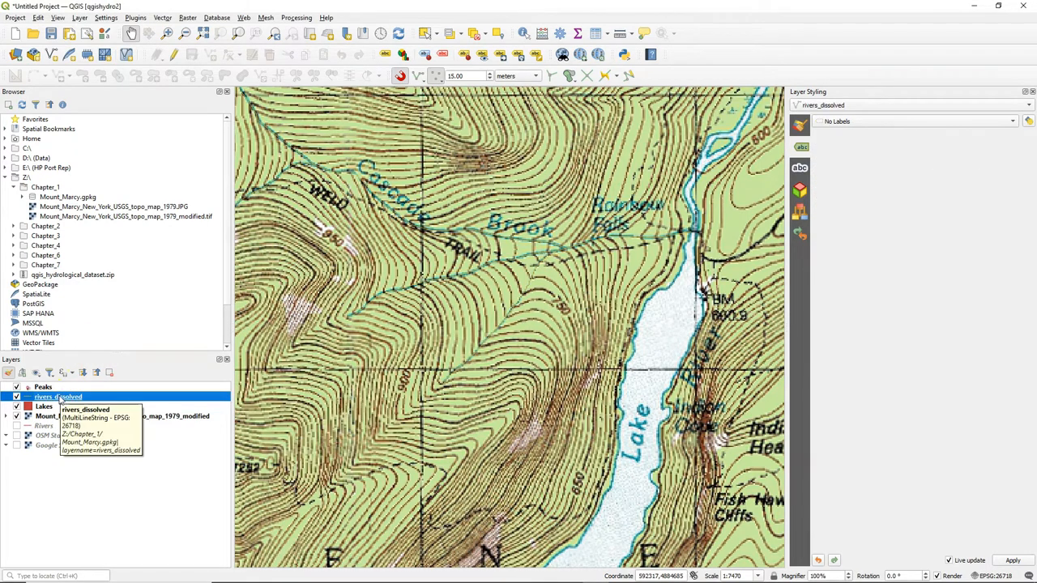
left_click(800, 126)
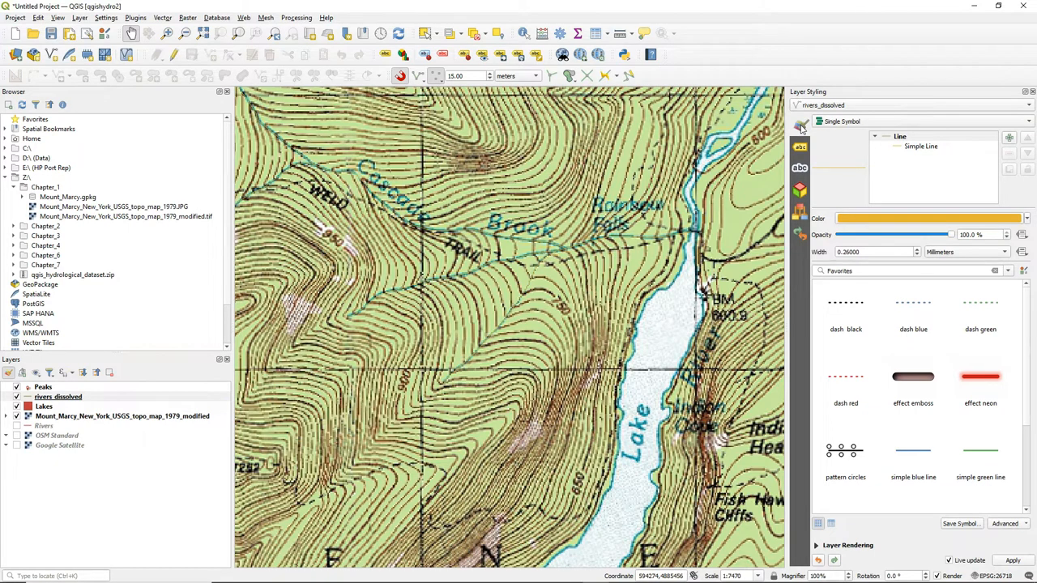
- Recolour the rivers_dissolved Simple Line symbol from orange to blue
left_click(921, 146)
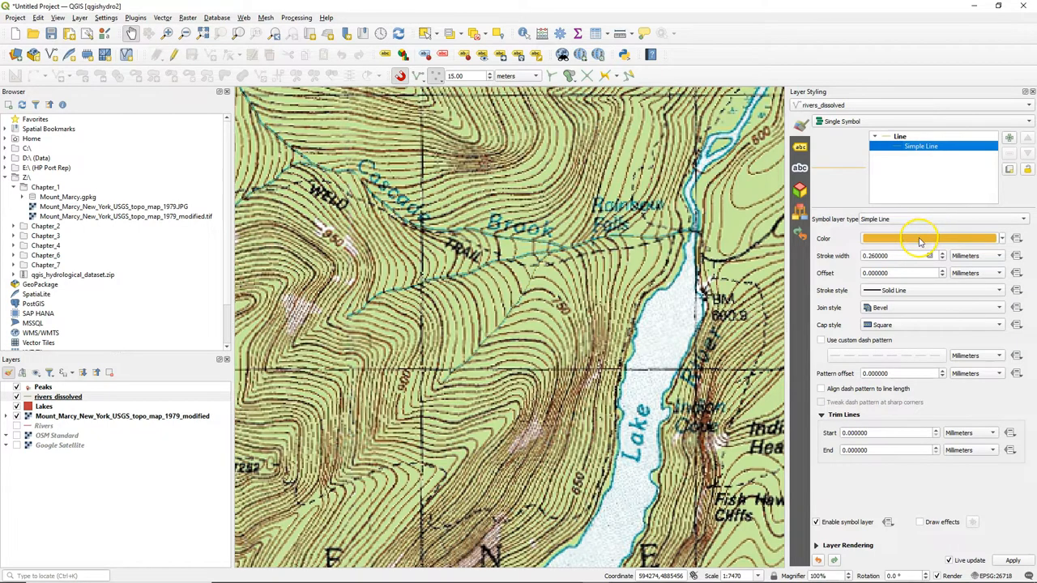
left_click(930, 239)
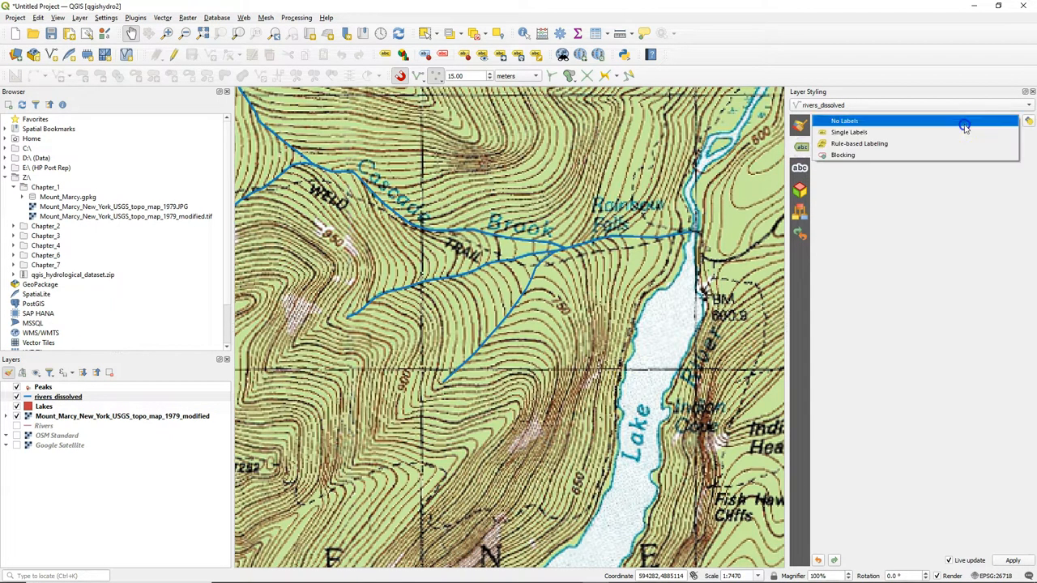
- Turn on Single Labels from the name field with Curved placement mode
left_click(848, 131)
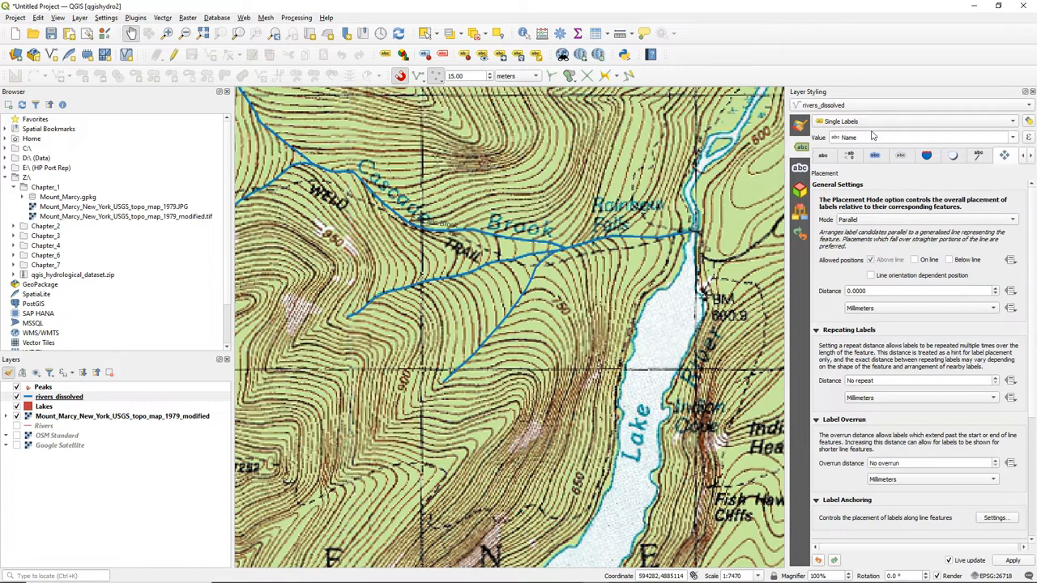
mouse_move(460, 229)
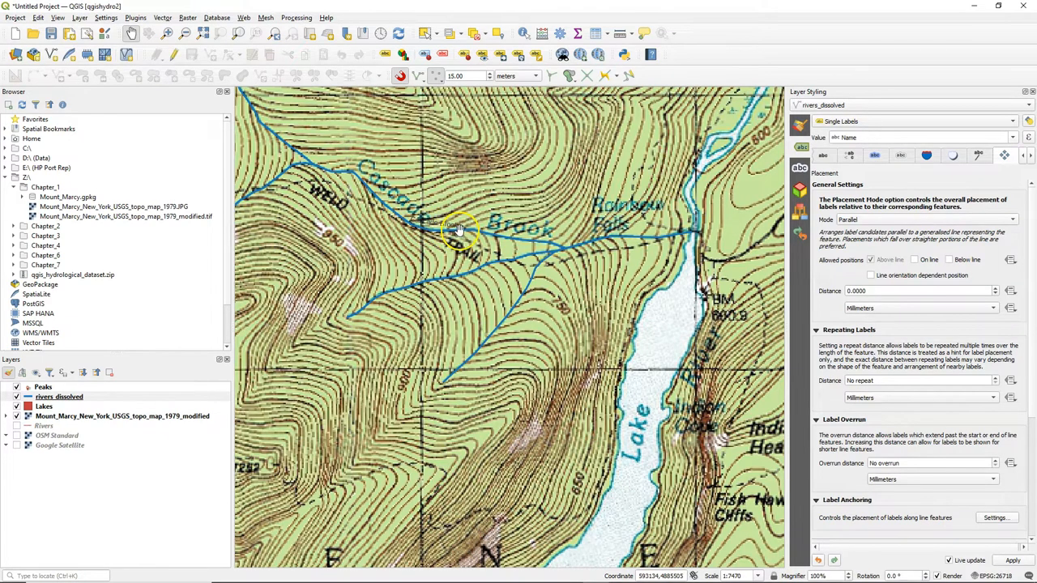
mouse_move(577, 233)
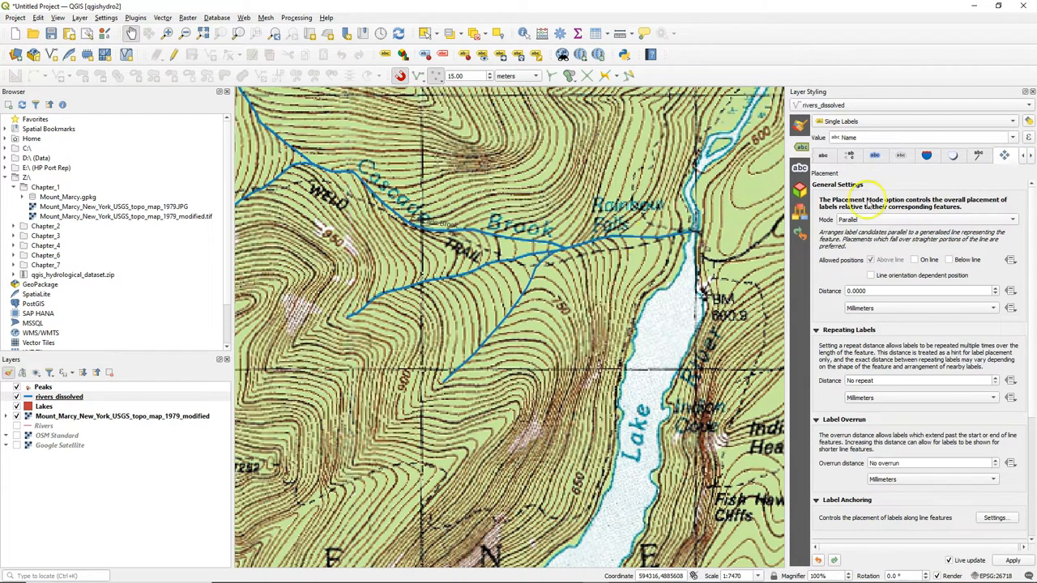
left_click(930, 220)
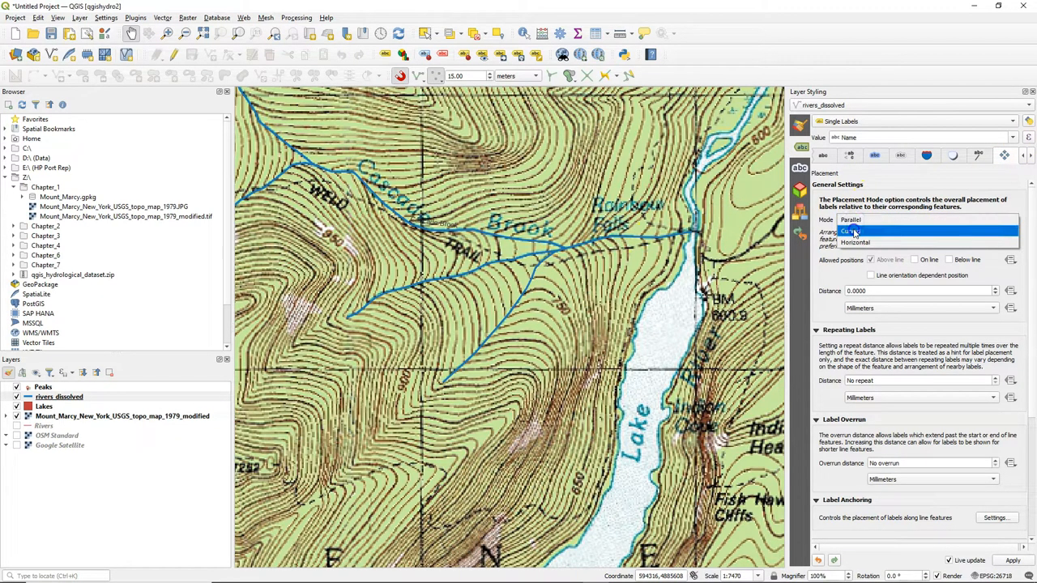
left_click(855, 231)
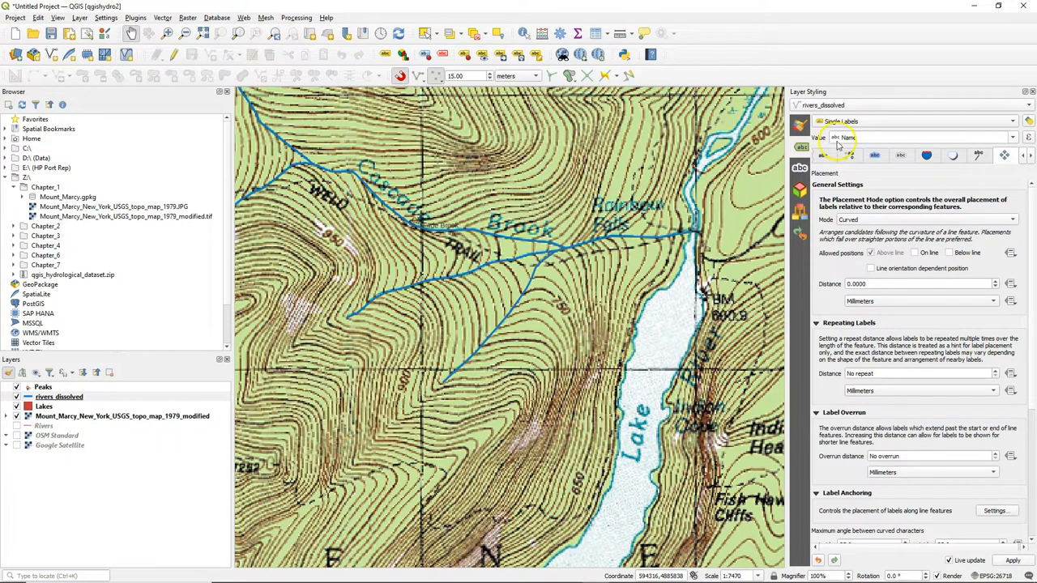
left_click(875, 154)
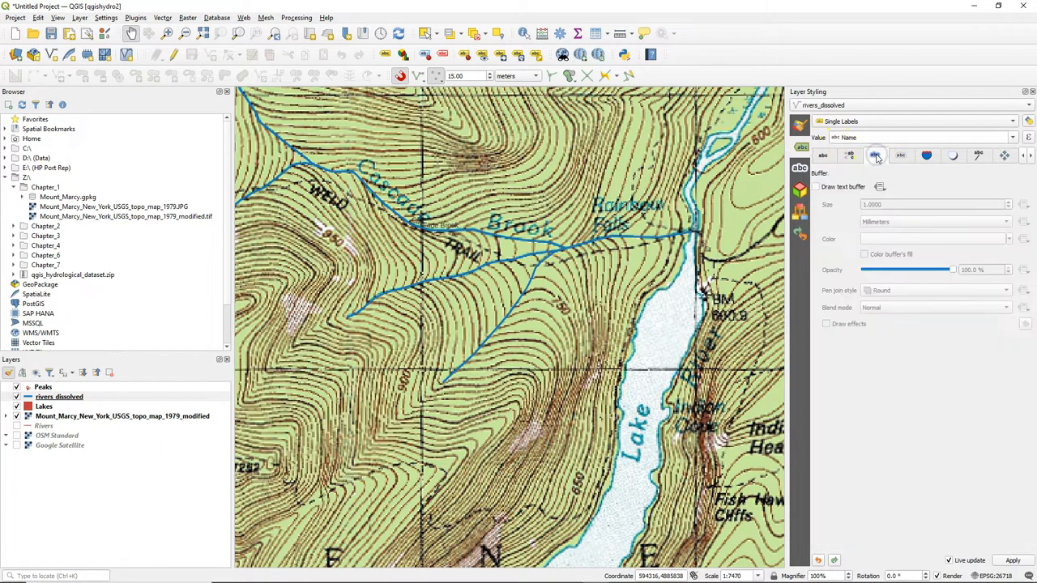
- Enable Draw text buffer and set the buffer colour to near-white #fafafa
left_click(816, 187)
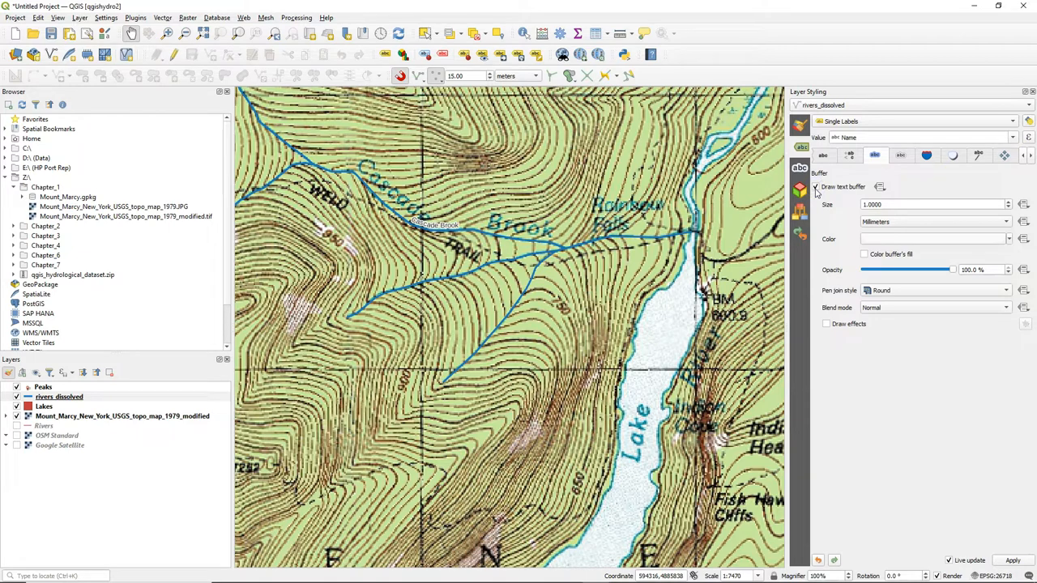
left_click(817, 186)
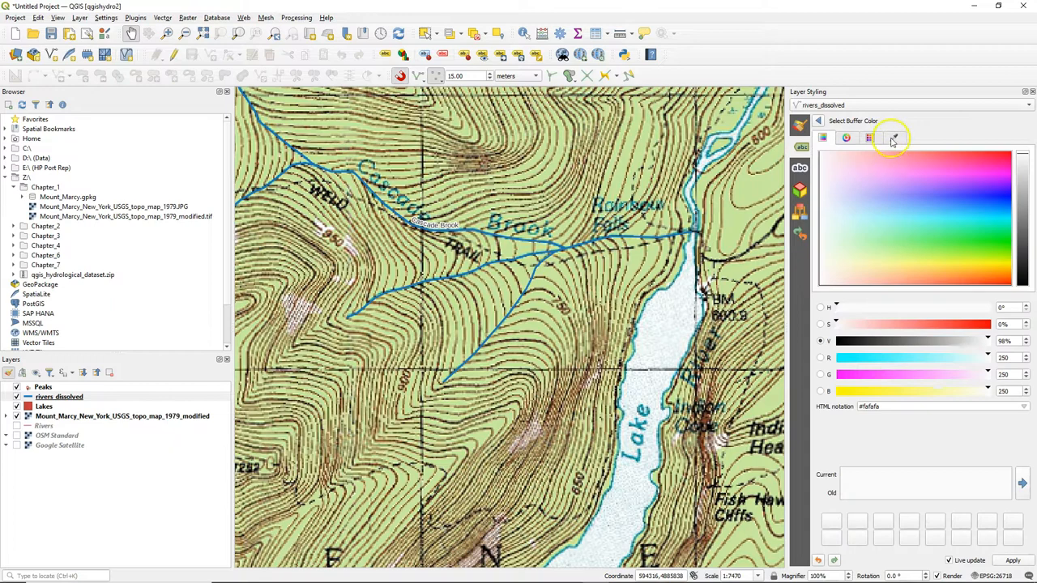
left_click(893, 137)
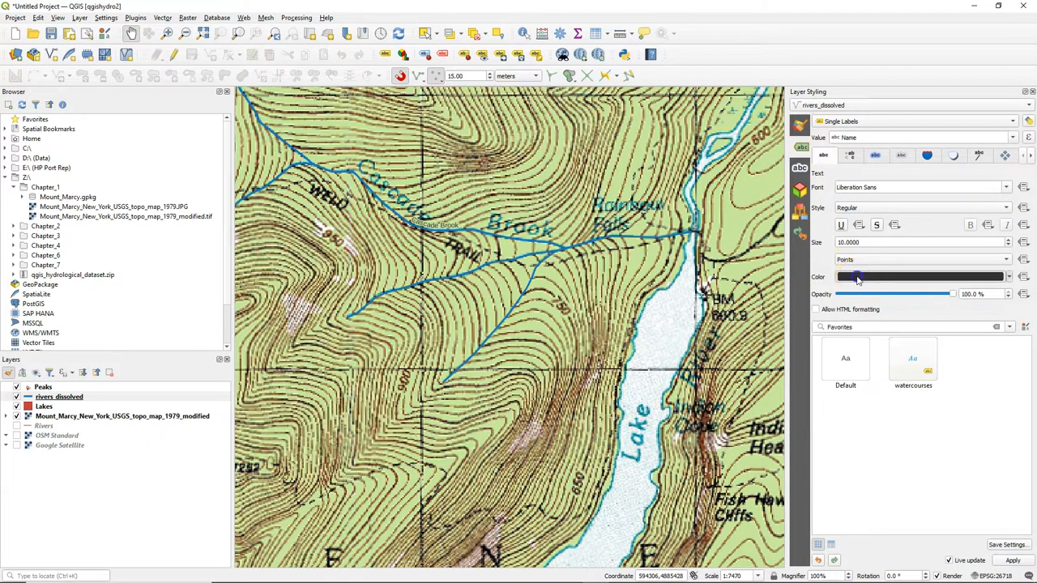
- Set the river label text colour to blue, font to Calibri and style to Italic
left_click(919, 277)
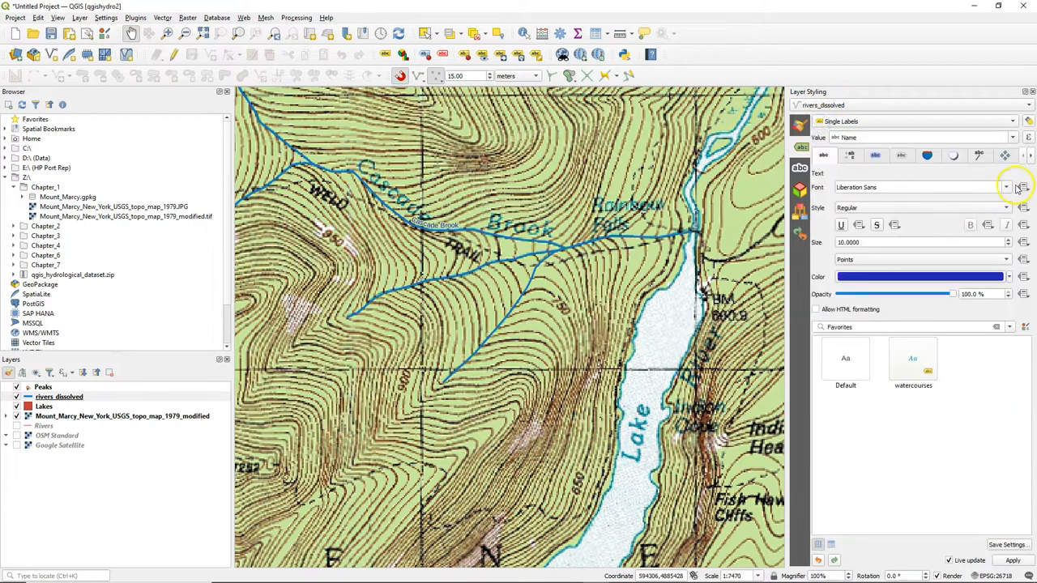
left_click(1007, 187)
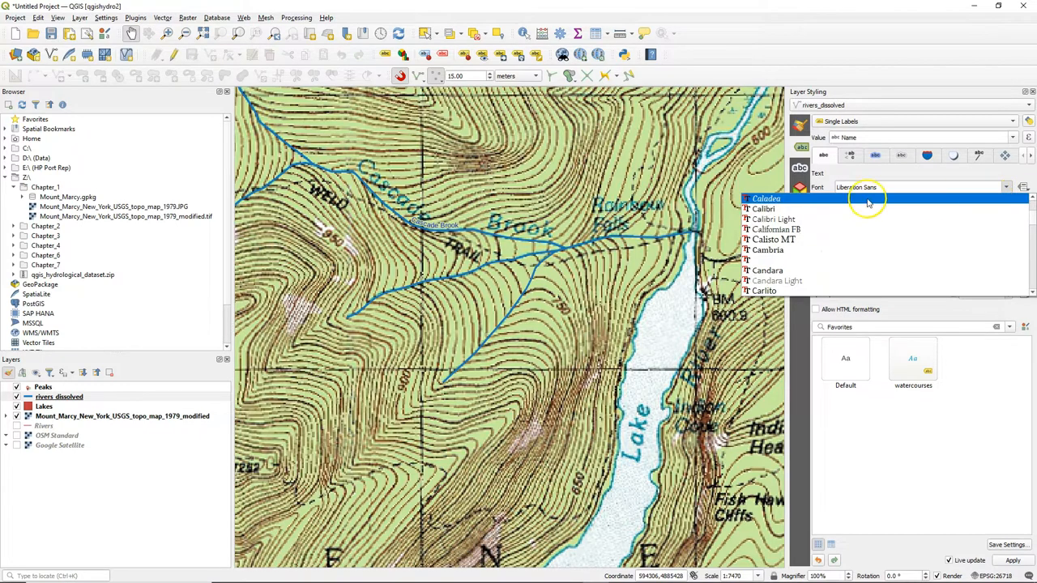
left_click(763, 210)
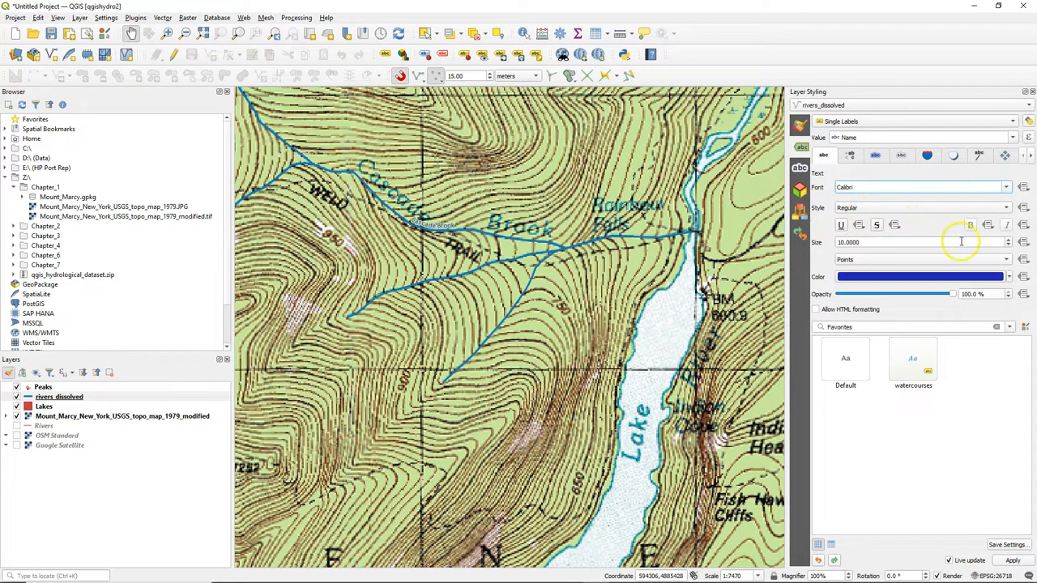
left_click(1005, 207)
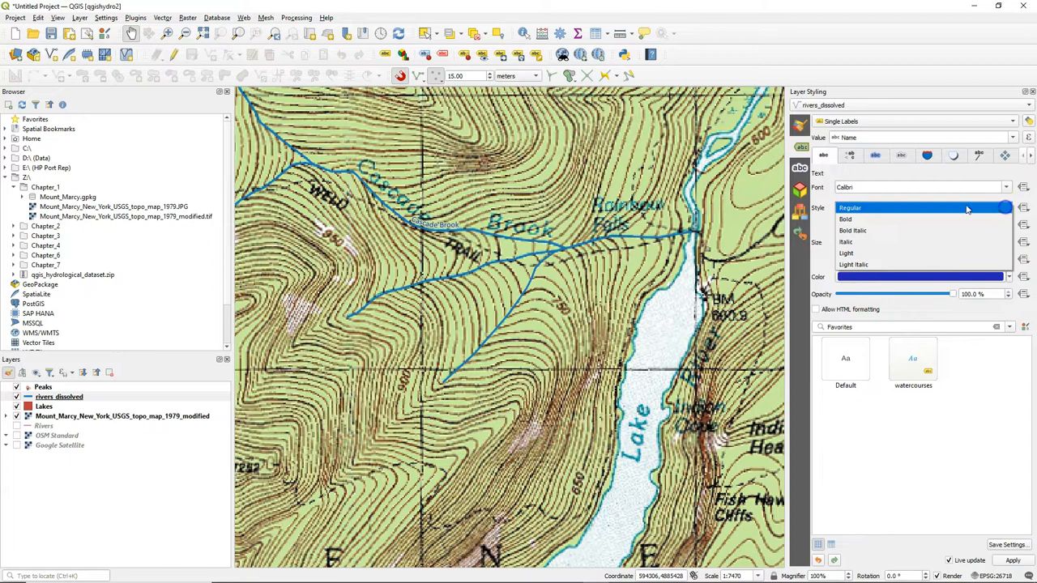
left_click(846, 242)
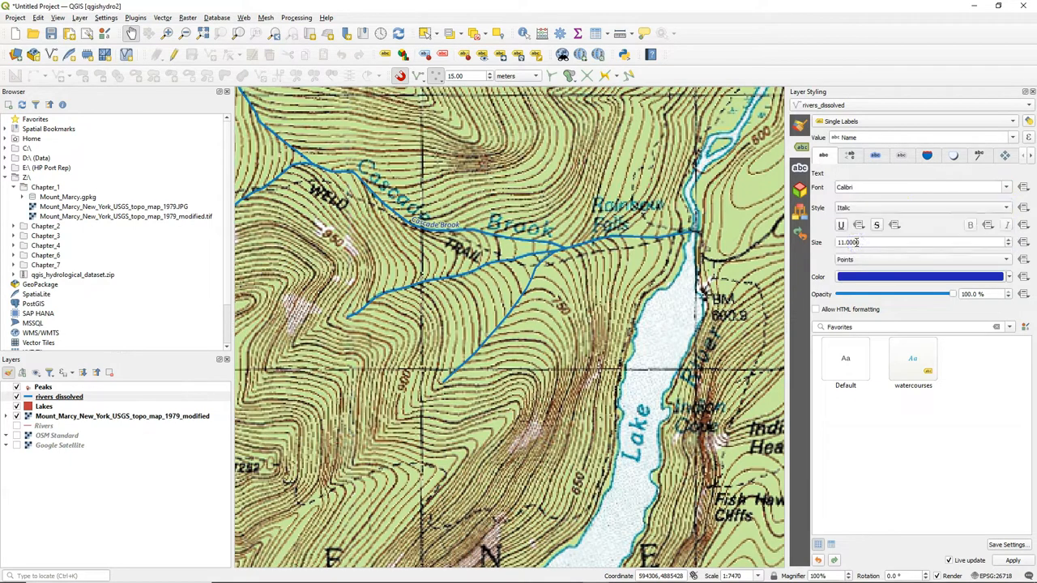